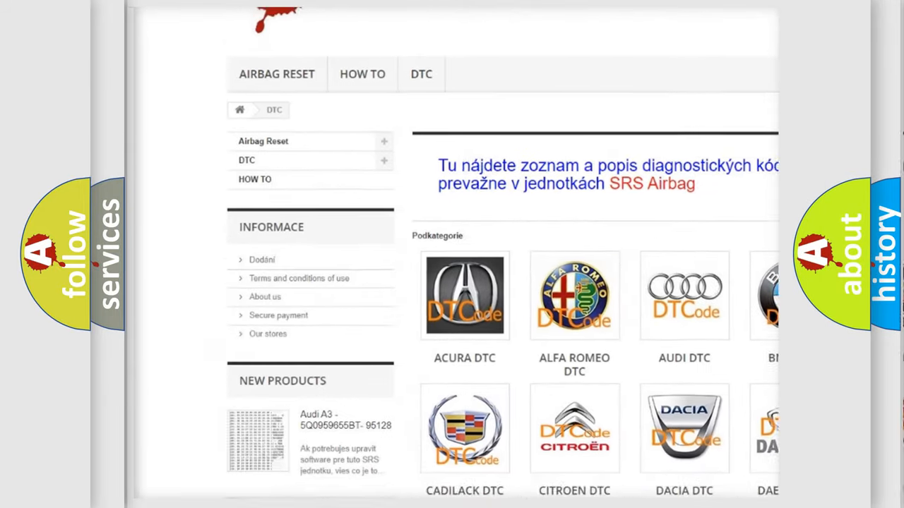
scroll(down, 3)
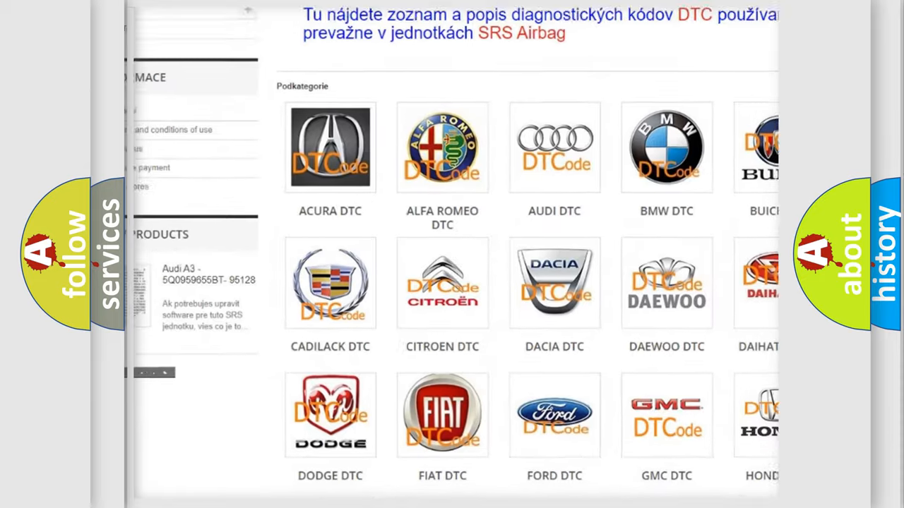
scroll(down, 3)
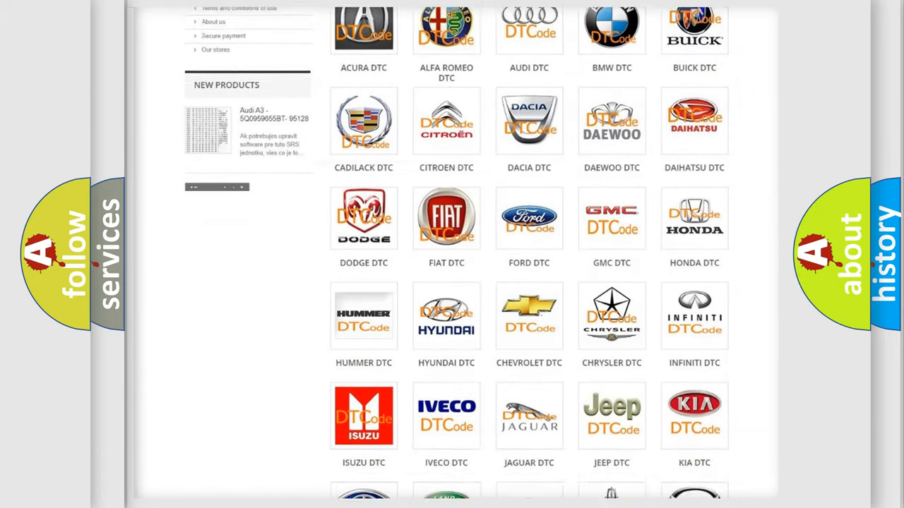
scroll(down, 3)
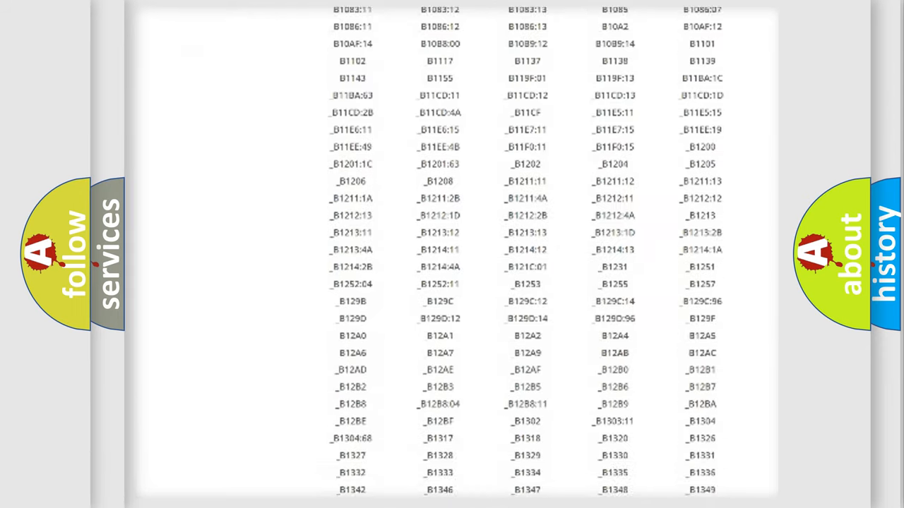
scroll(down, 3)
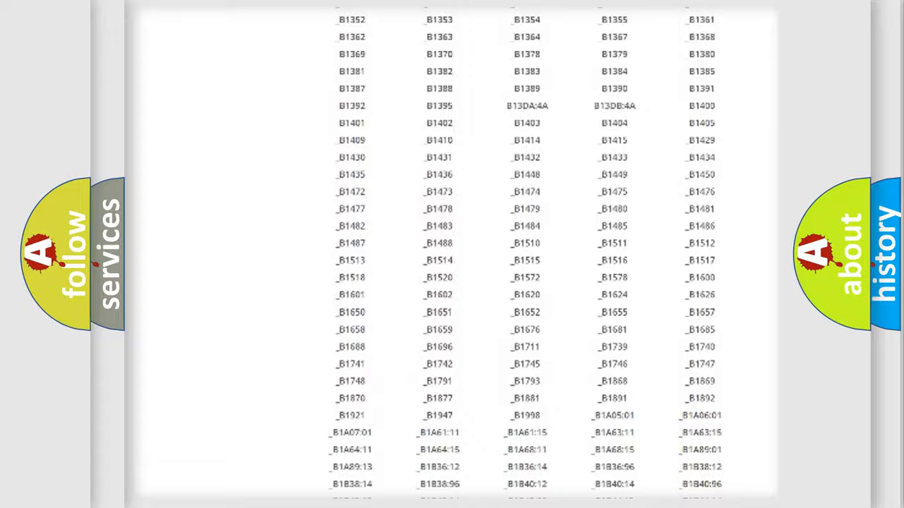
scroll(up, 3)
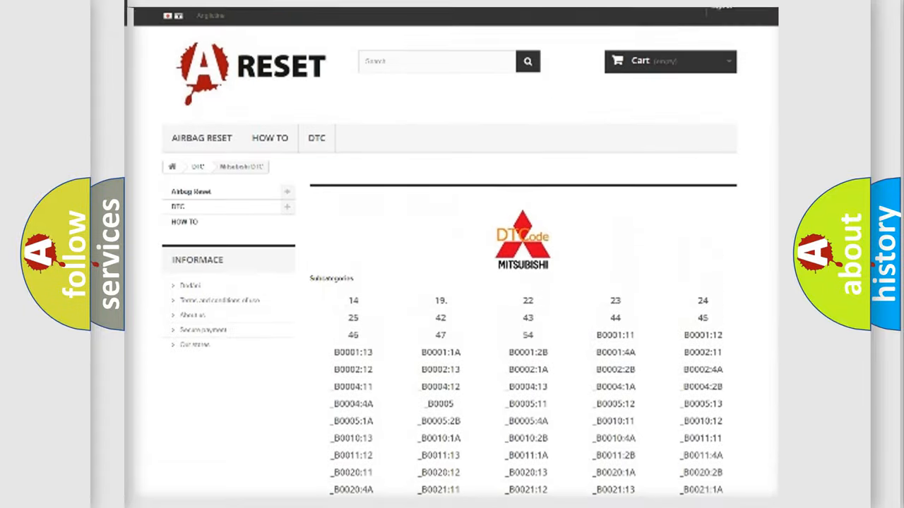